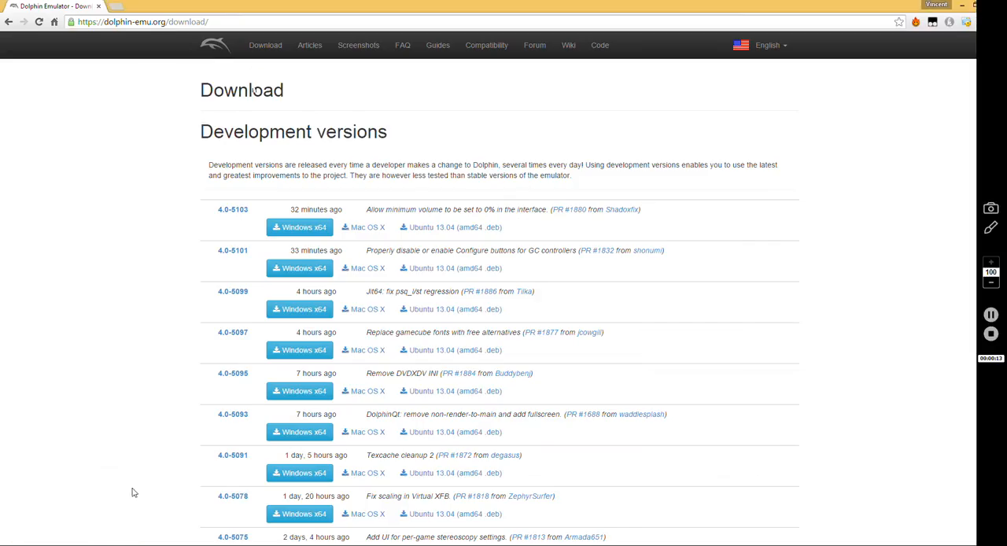
mouse_move(403, 96)
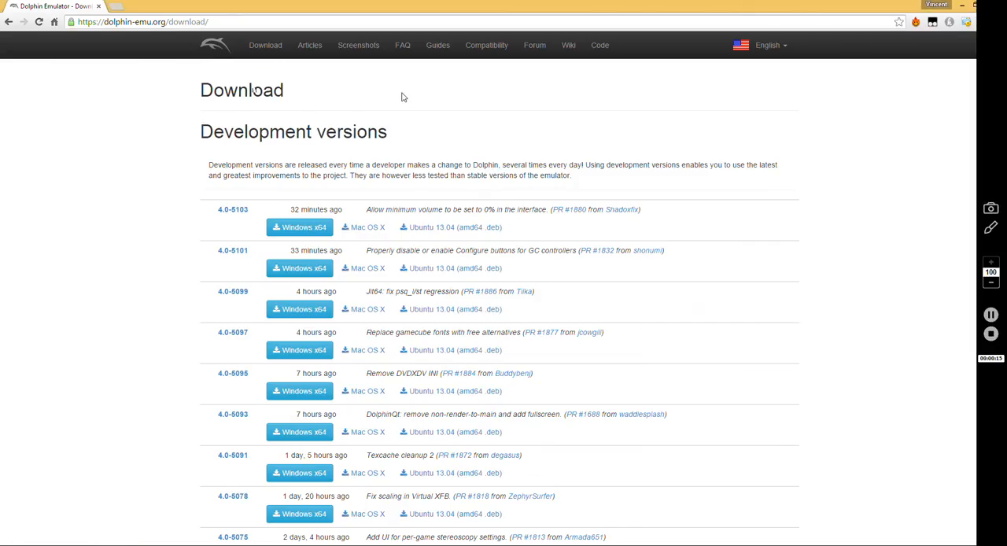
mouse_move(168, 188)
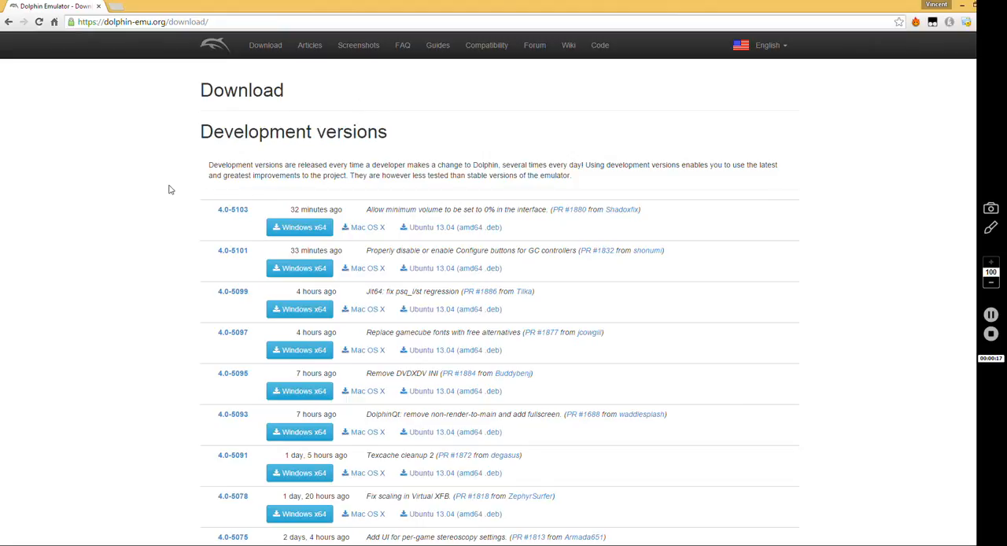
mouse_move(228, 118)
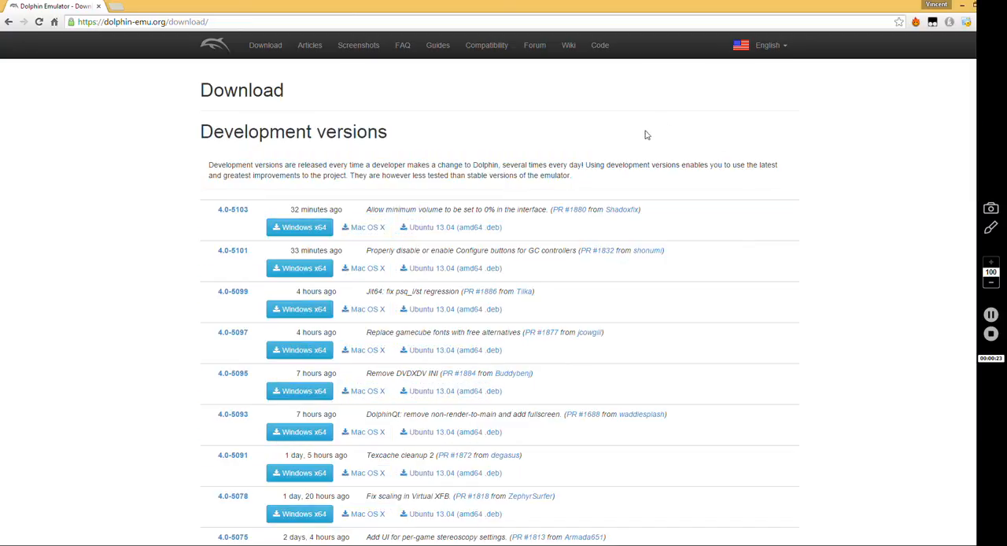
mouse_move(706, 101)
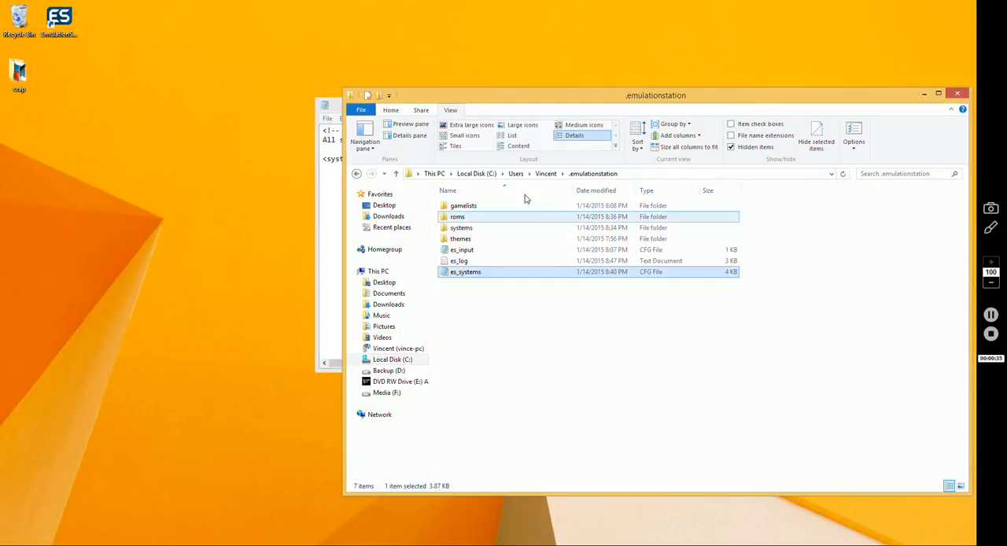
Open the systems folder in .emulationstation and then the dolphin folder inside it.
double_click(461, 227)
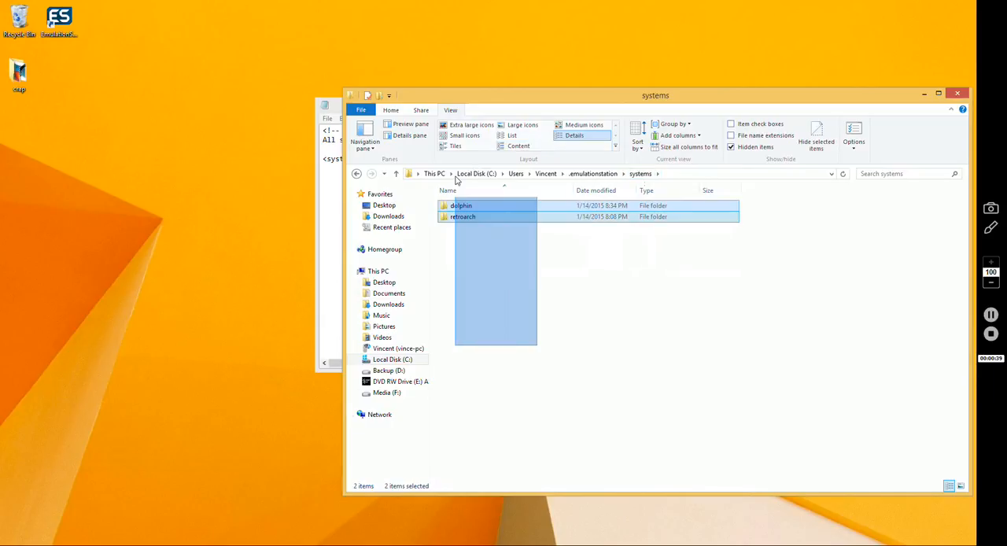
click(461, 205)
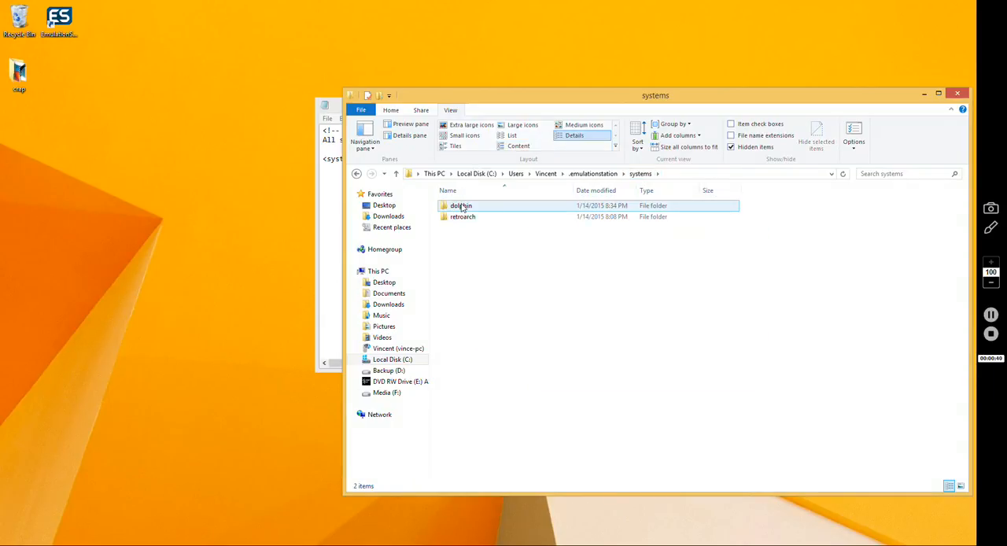
click(461, 205)
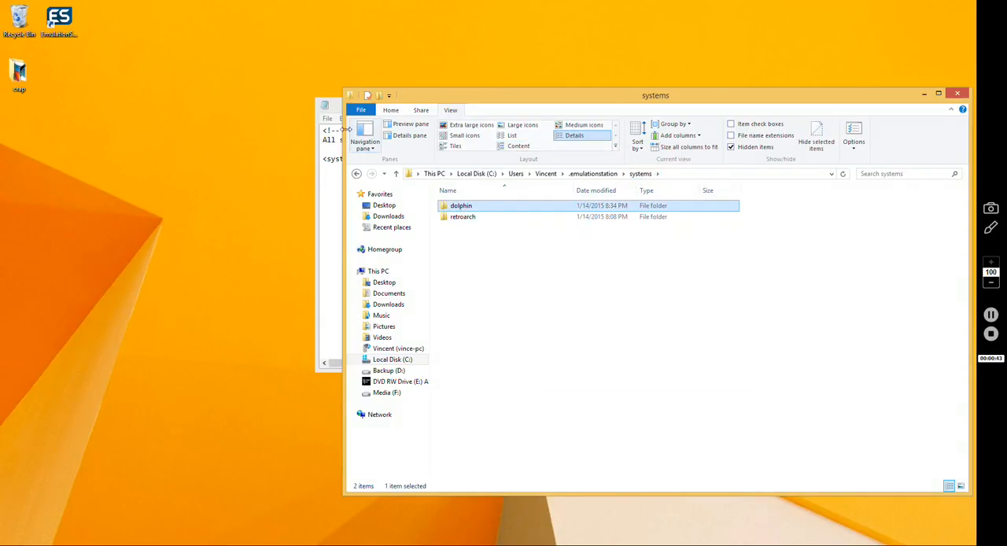
mouse_move(483, 204)
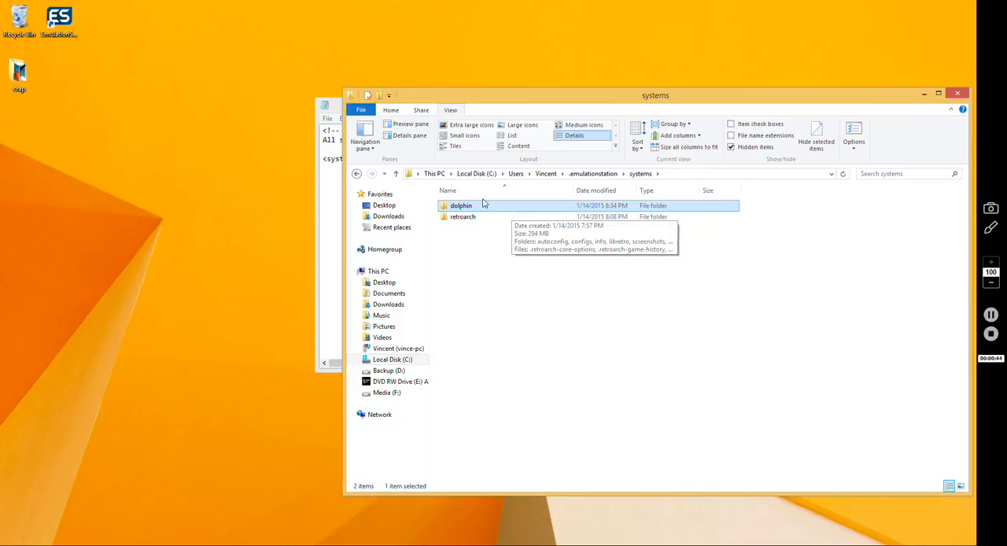
double_click(462, 206)
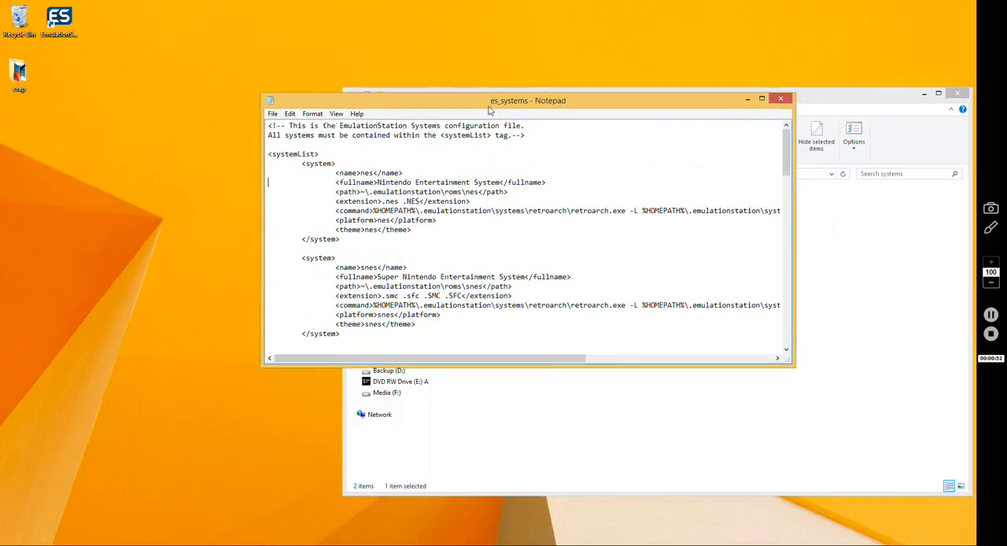
Scroll es_systems down to the GameCube block whose command launches Dolphin.exe.
scroll(down, 3)
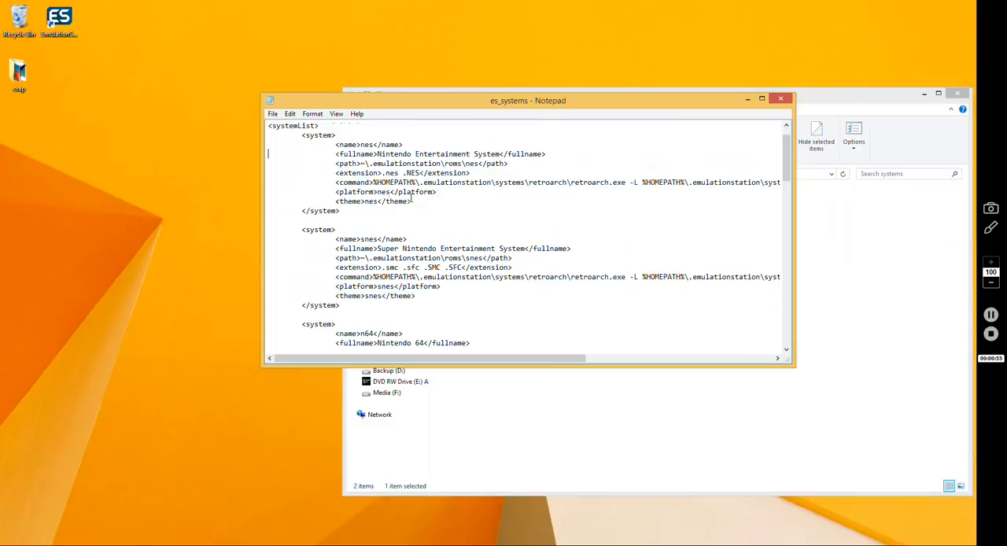
scroll(down, 3)
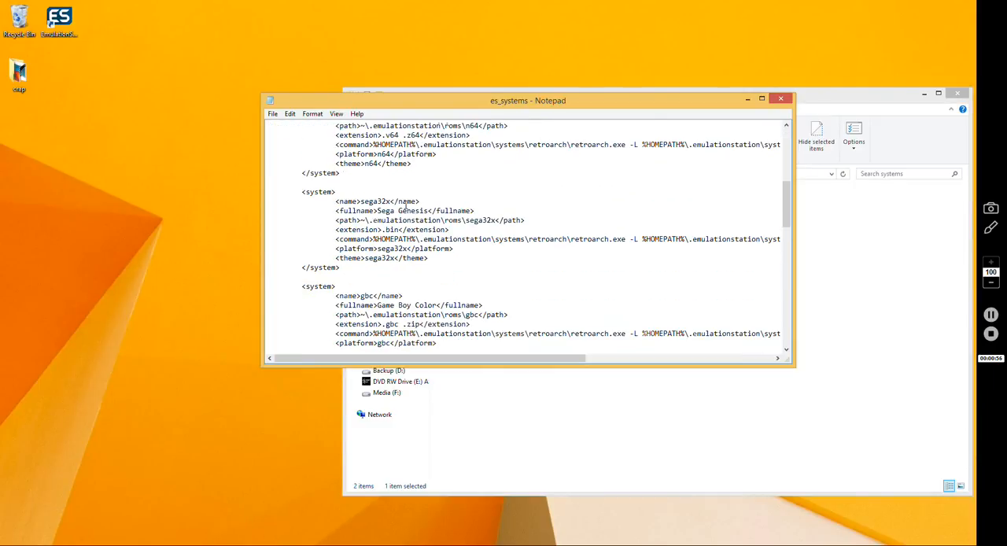
scroll(down, 3)
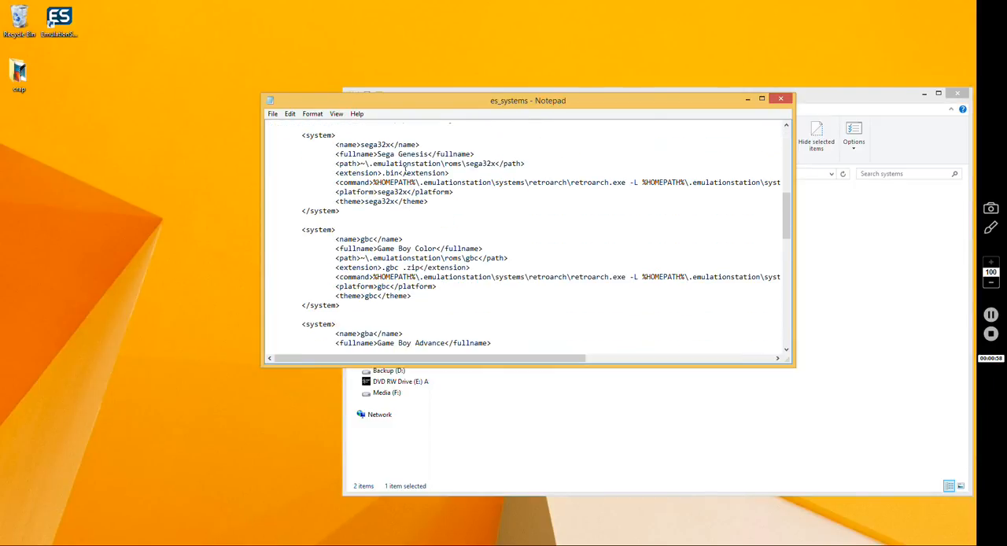
scroll(down, 3)
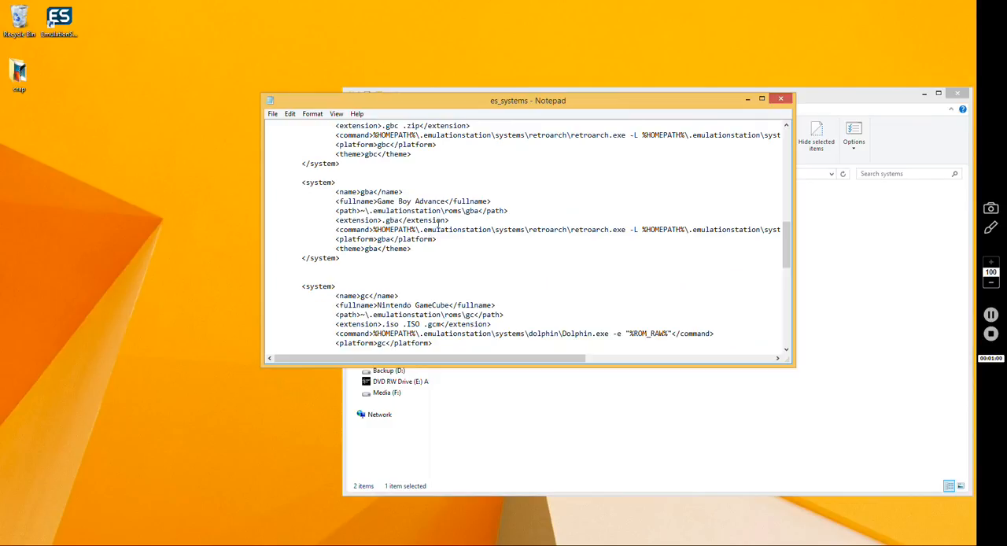
mouse_move(430, 156)
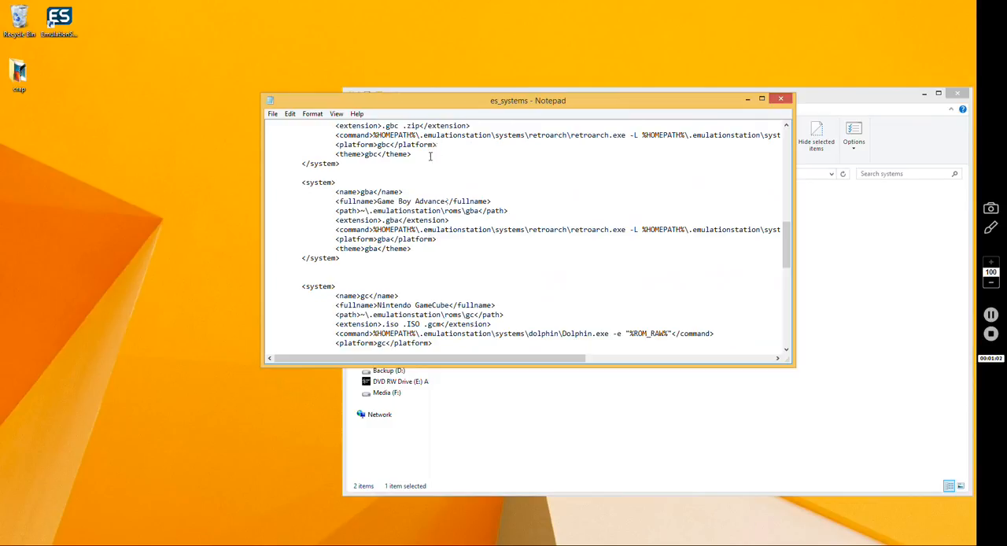
scroll(down, 3)
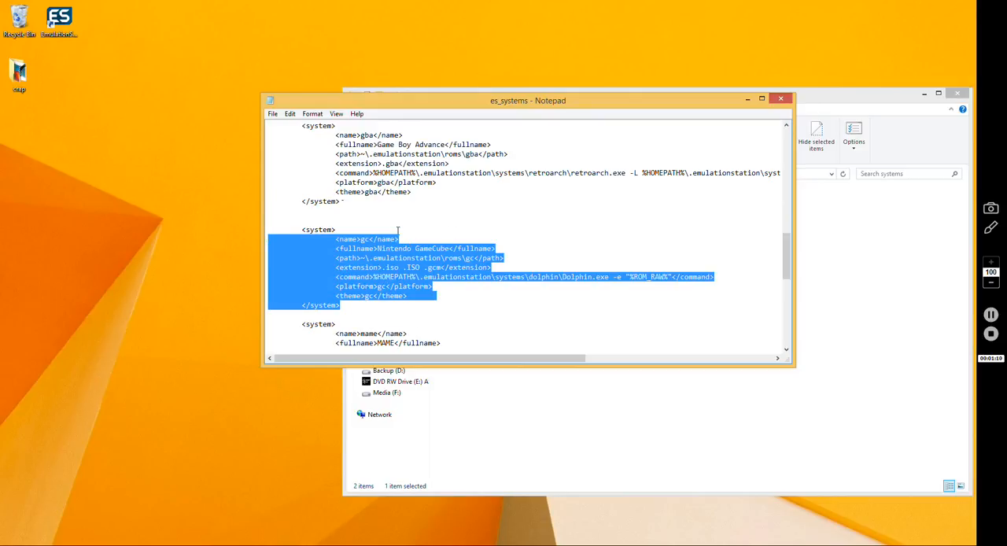
click(336, 229)
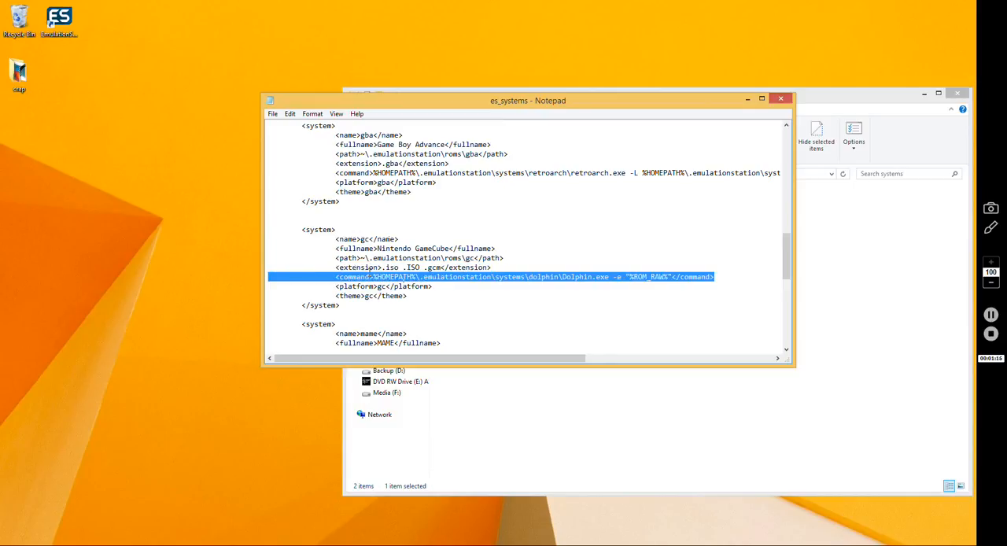
mouse_move(702, 269)
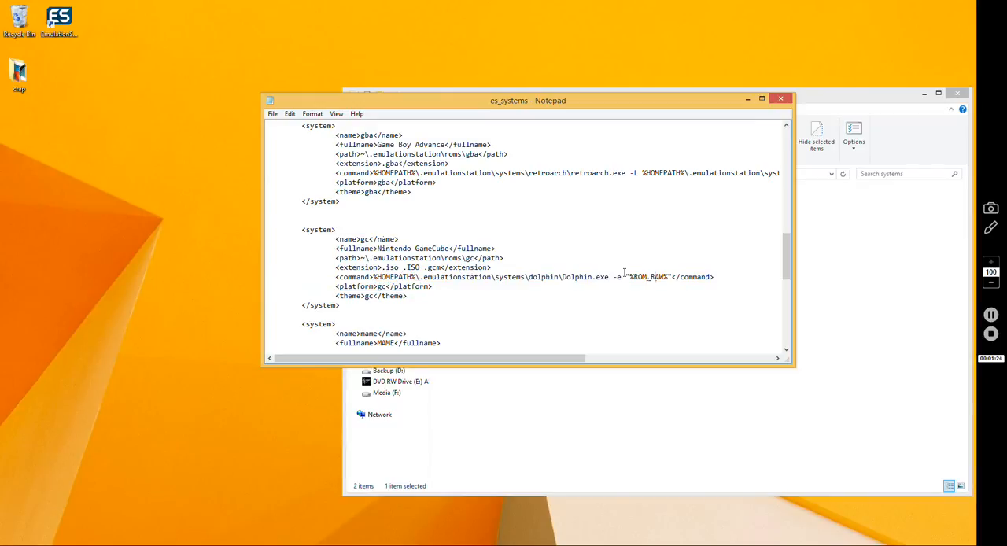
triple_click(417, 258)
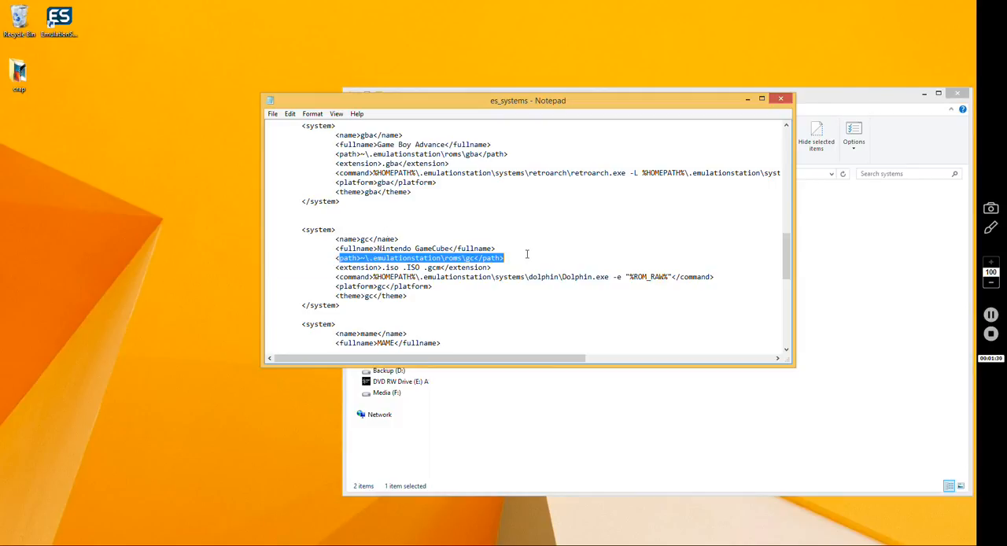
mouse_move(403, 273)
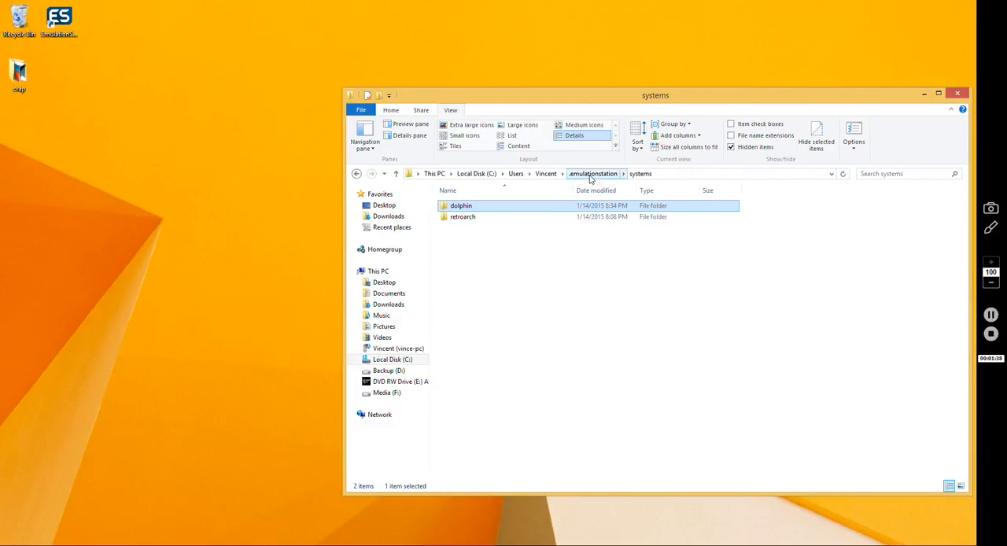
Go up to .emulationstation and open the roms folder.
click(592, 173)
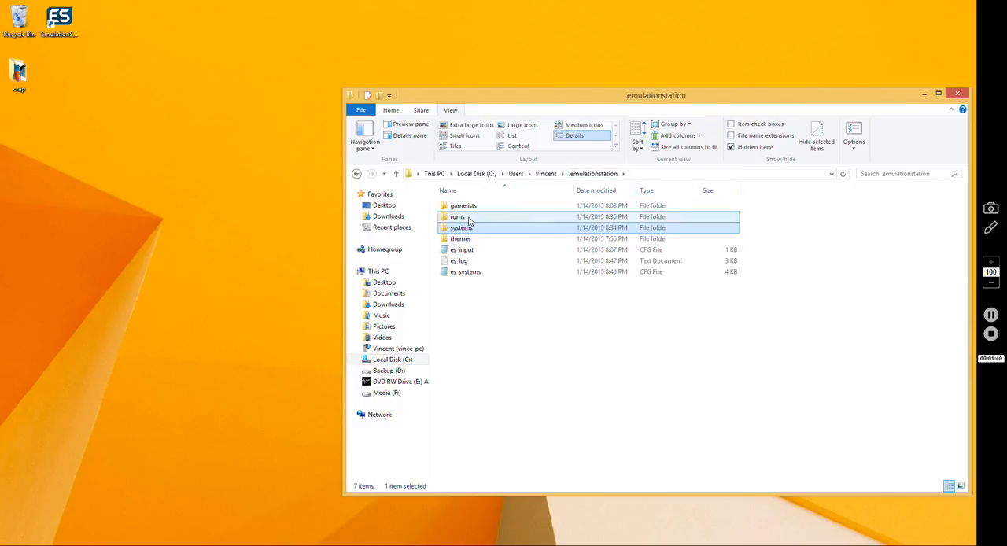
double_click(458, 216)
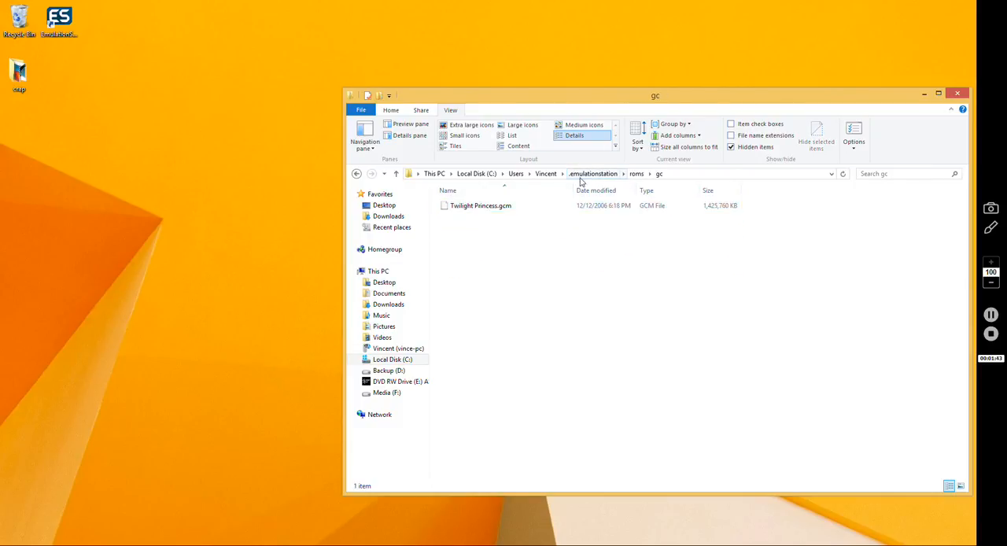